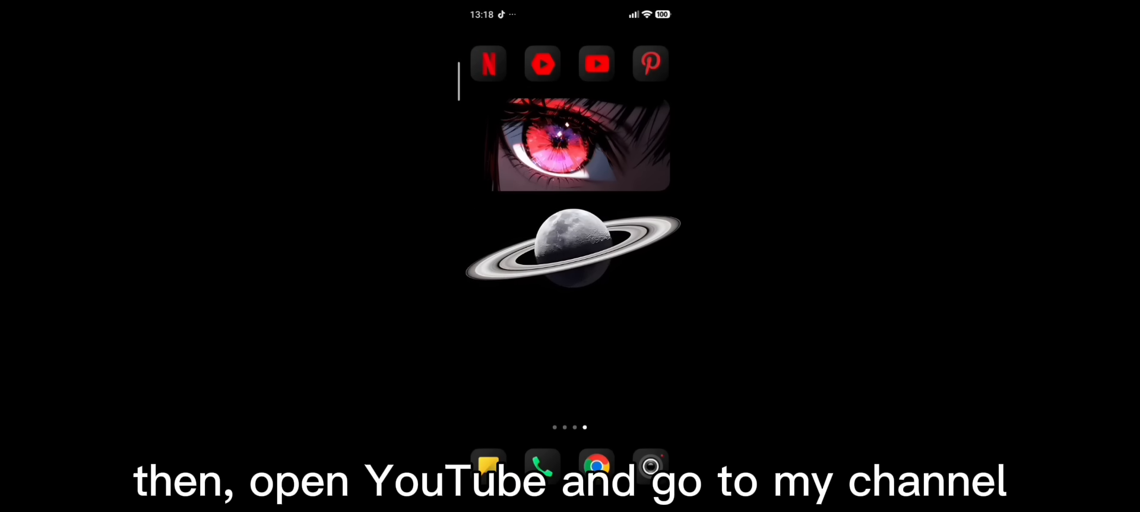
# Step: Follow the Delta Android download link from the video's pinned comment
pyautogui.click(596, 64)
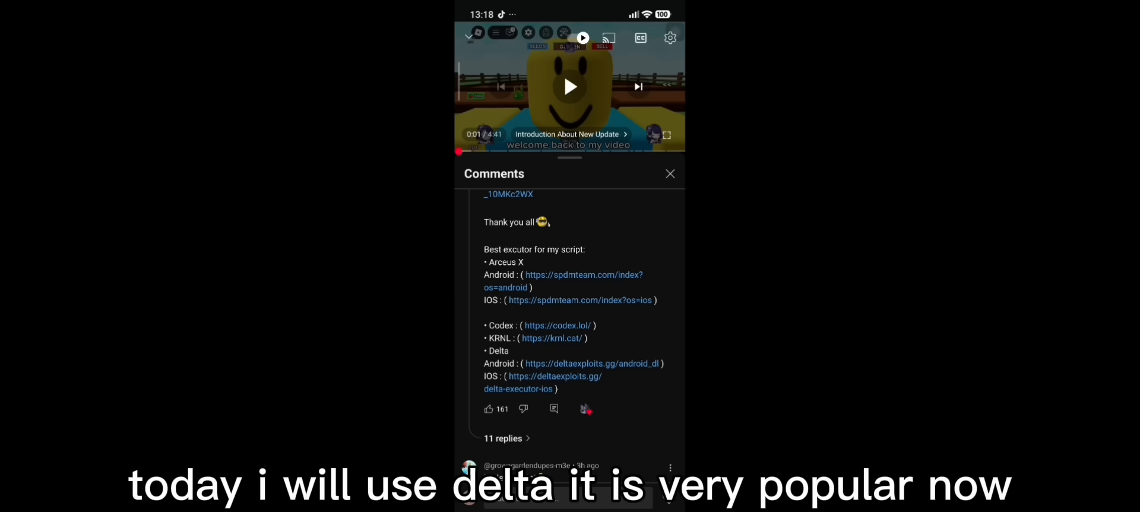
pyautogui.click(591, 363)
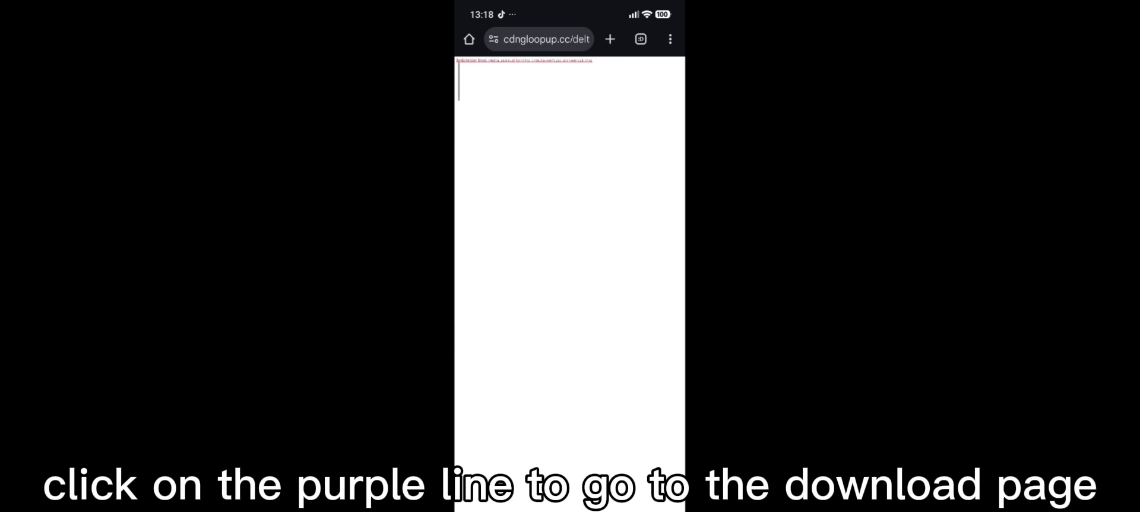
# Step: Download the latest Android version of Delta from its download page
pyautogui.click(527, 61)
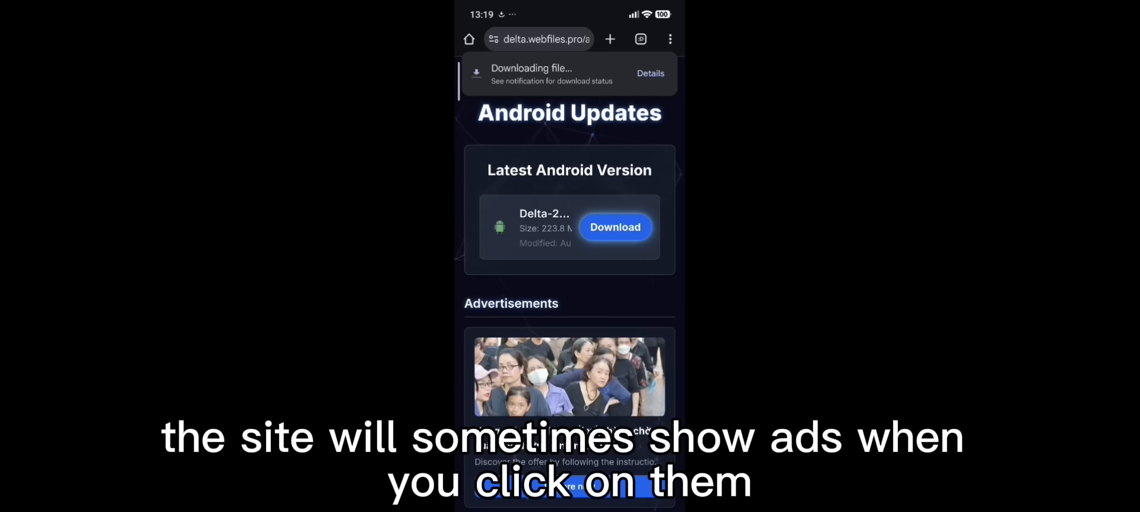
pyautogui.click(648, 74)
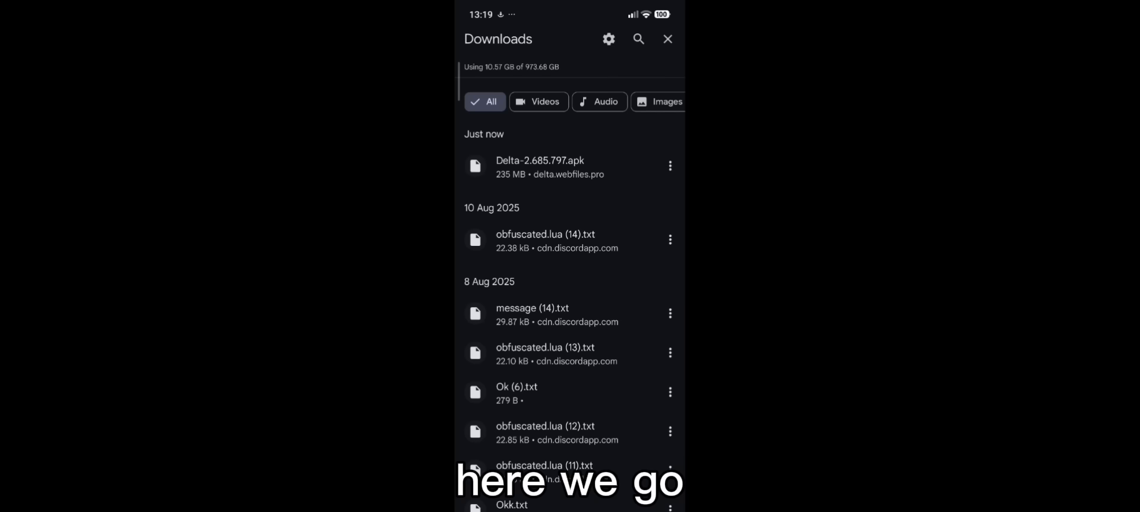
# Step: Install the downloaded Delta APK from the Downloads list
pyautogui.click(540, 166)
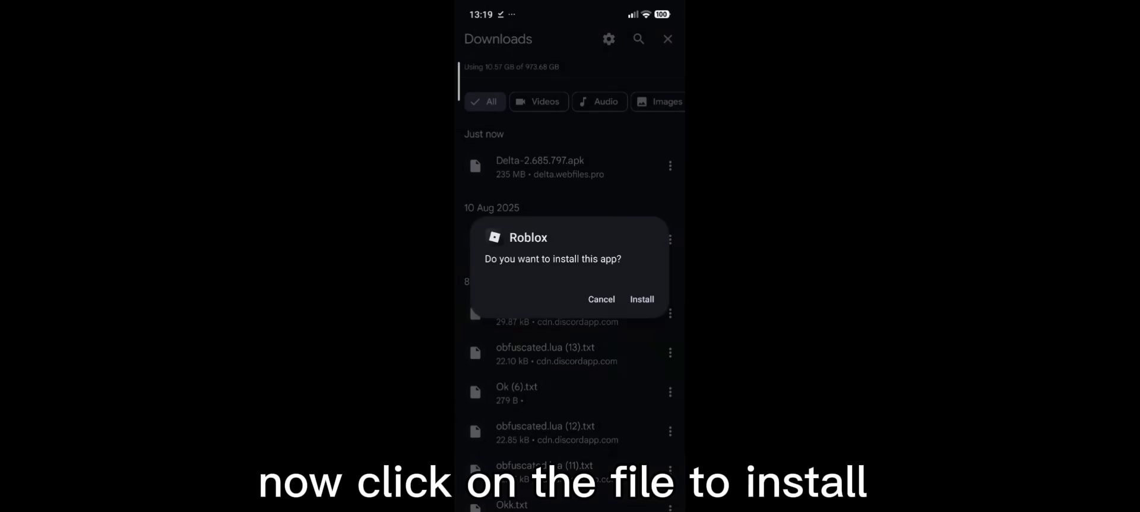
pyautogui.click(641, 299)
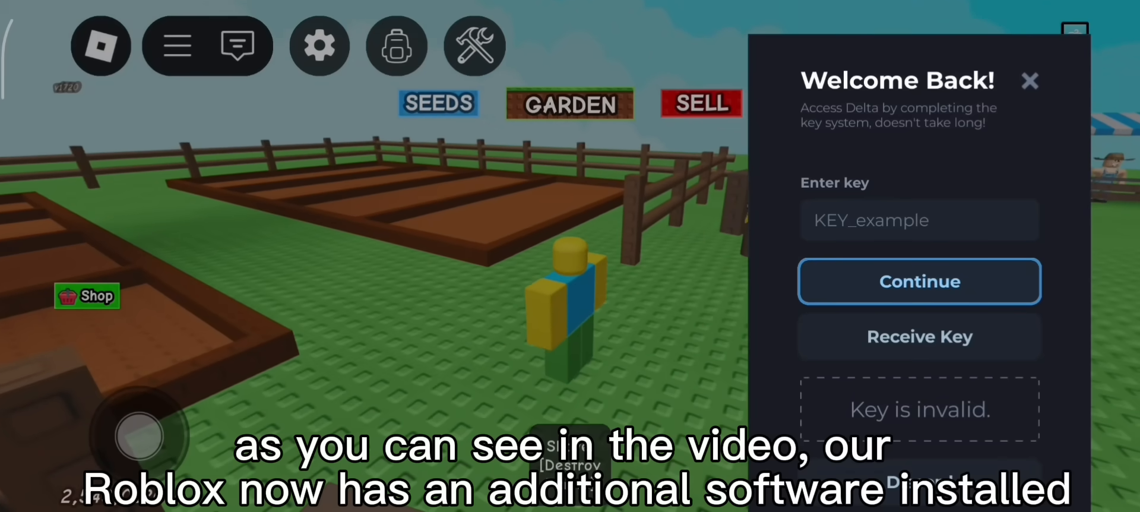
# Step: Request a key link via Receive Key in Delta's Welcome Back panel
pyautogui.click(1029, 80)
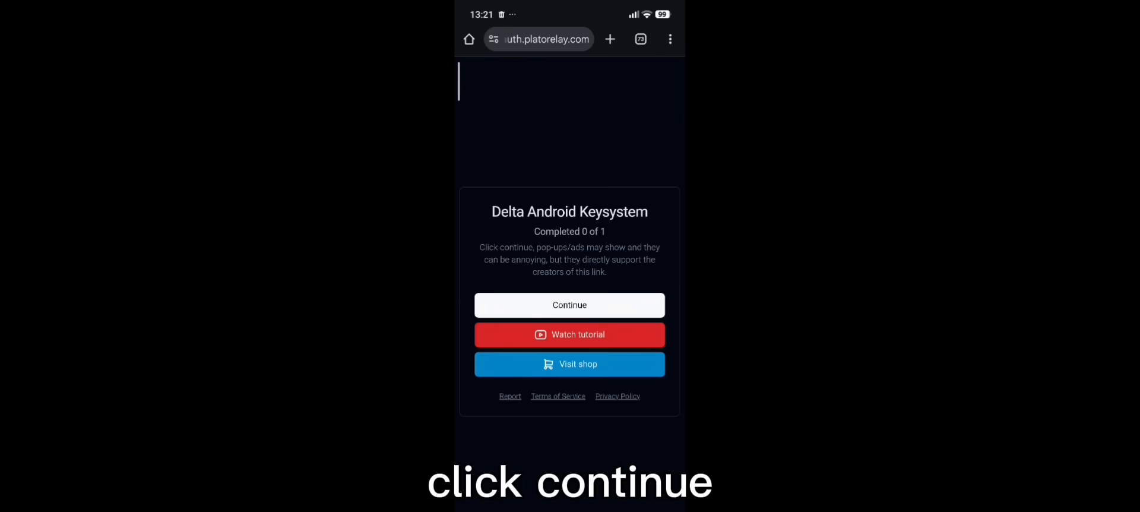
# Step: Continue through the Delta key checkpoint and unlock the key after all tasks
pyautogui.click(569, 304)
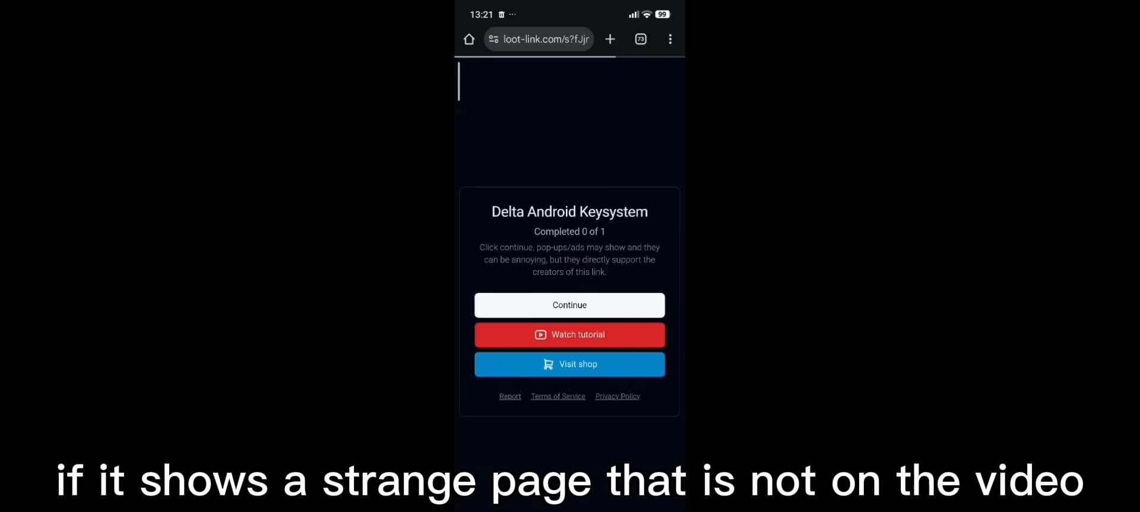
pyautogui.click(569, 304)
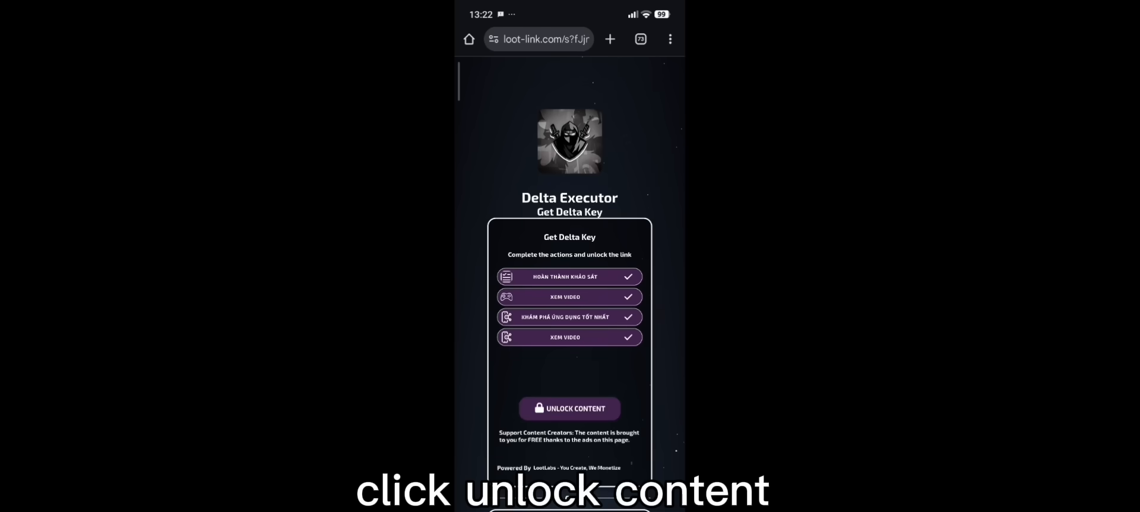
pyautogui.click(570, 407)
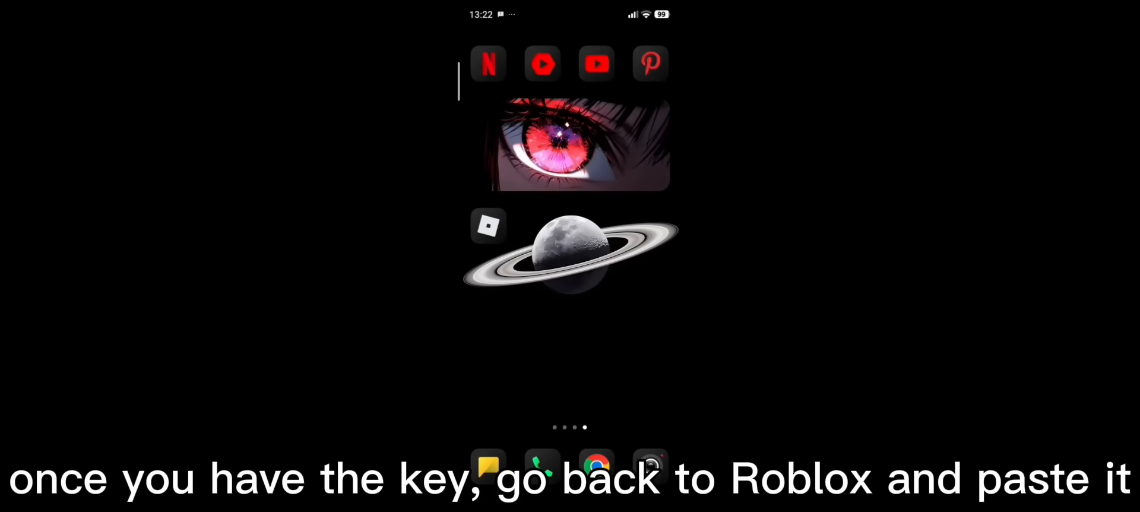
# Step: Paste the copied key into Delta's key field in Roblox and submit it
pyautogui.click(488, 226)
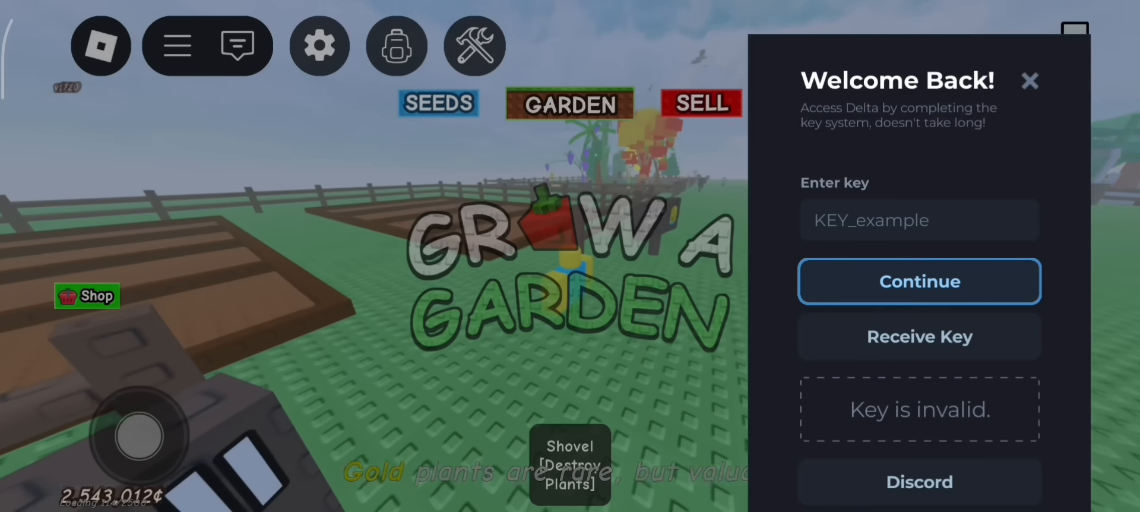
pyautogui.click(918, 219)
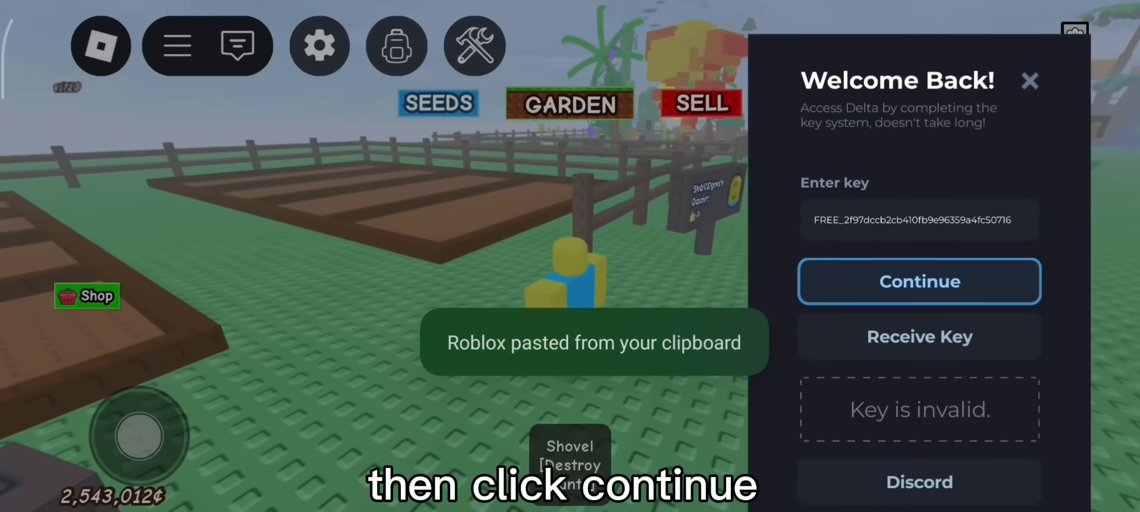
pyautogui.click(919, 282)
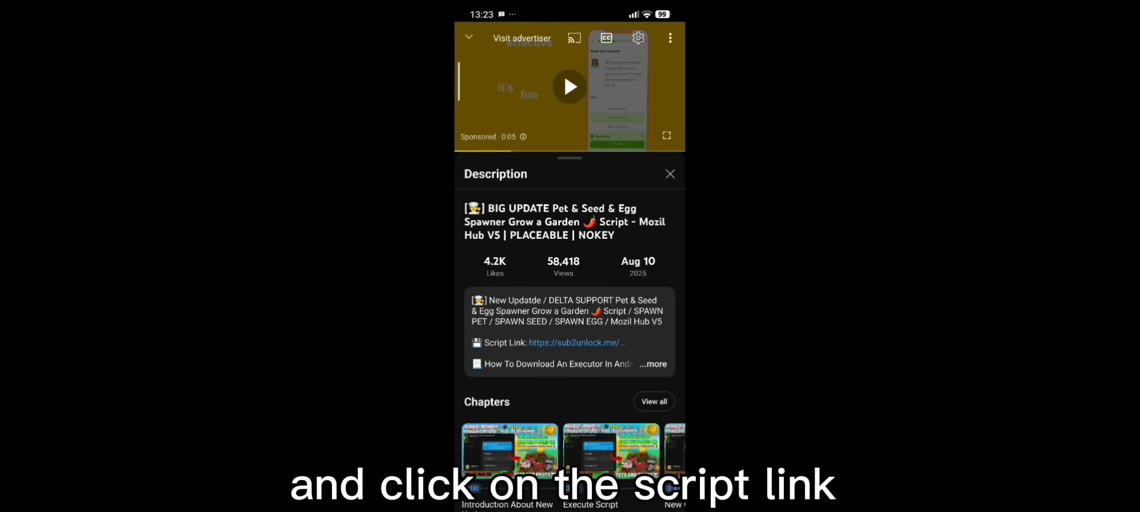
# Step: Follow the Script Link from the video description to the sub2unlock page
pyautogui.click(576, 341)
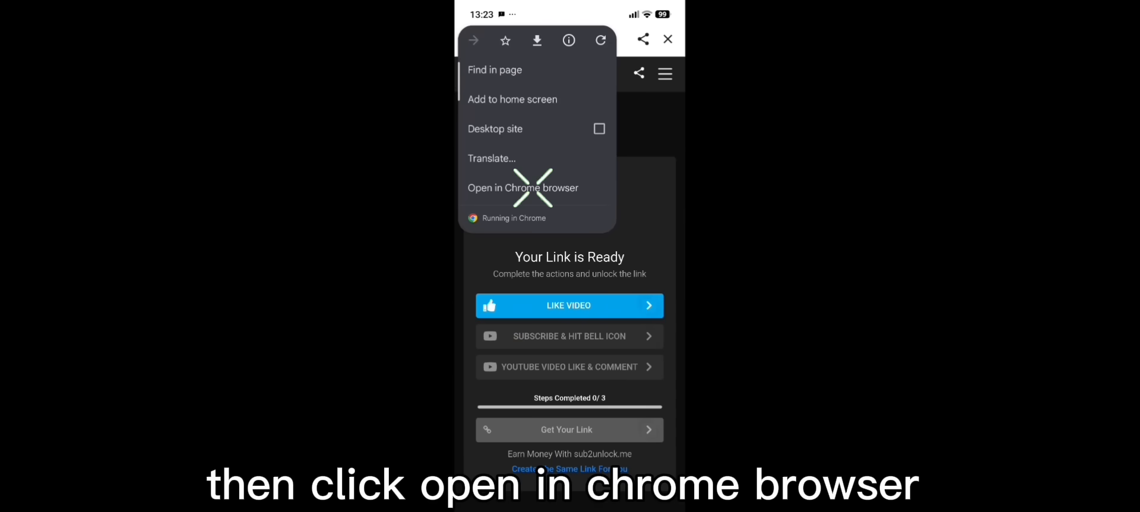
# Step: Unlock the sub2unlock link in Chrome and select the pastefy script text for copying
pyautogui.click(522, 188)
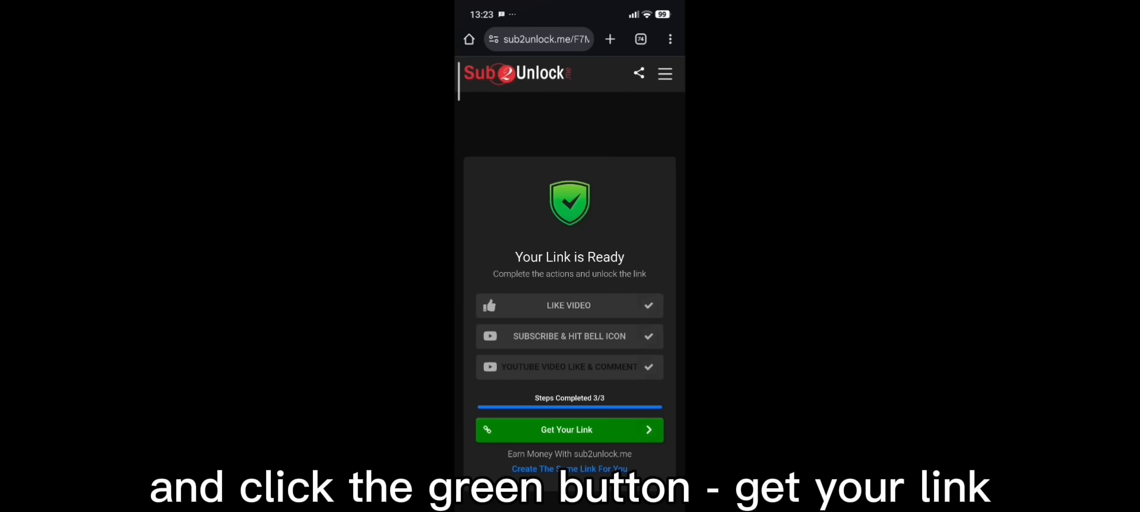
pyautogui.click(569, 429)
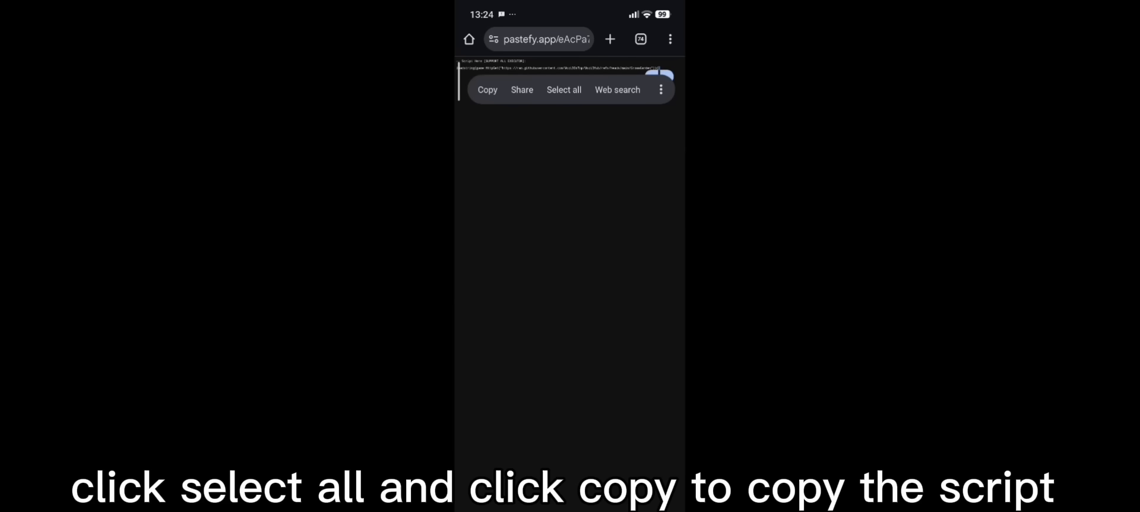
pyautogui.click(563, 89)
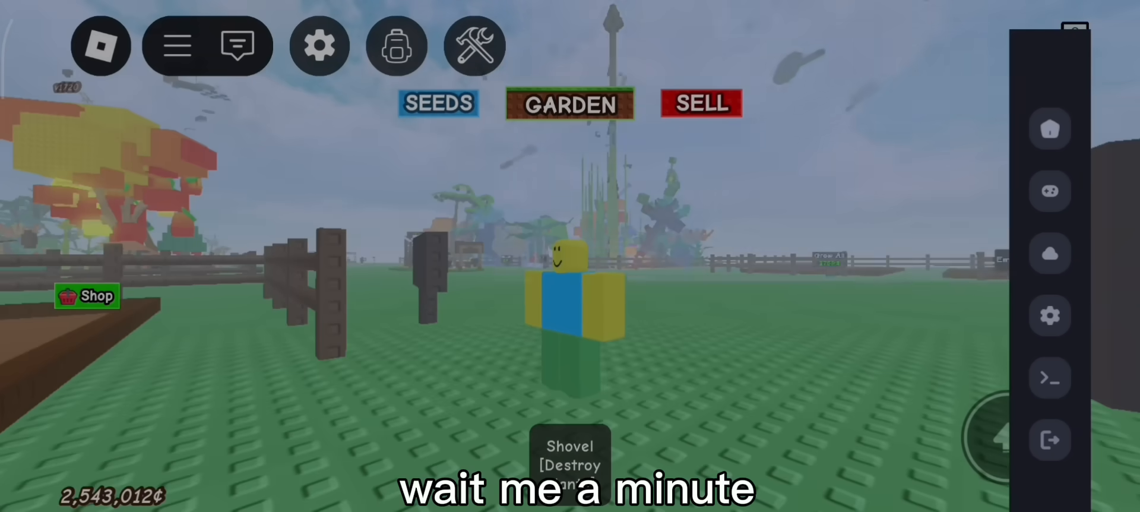
# Step: Bring up the in-game settings menu beside Delta's executor panel
pyautogui.click(318, 45)
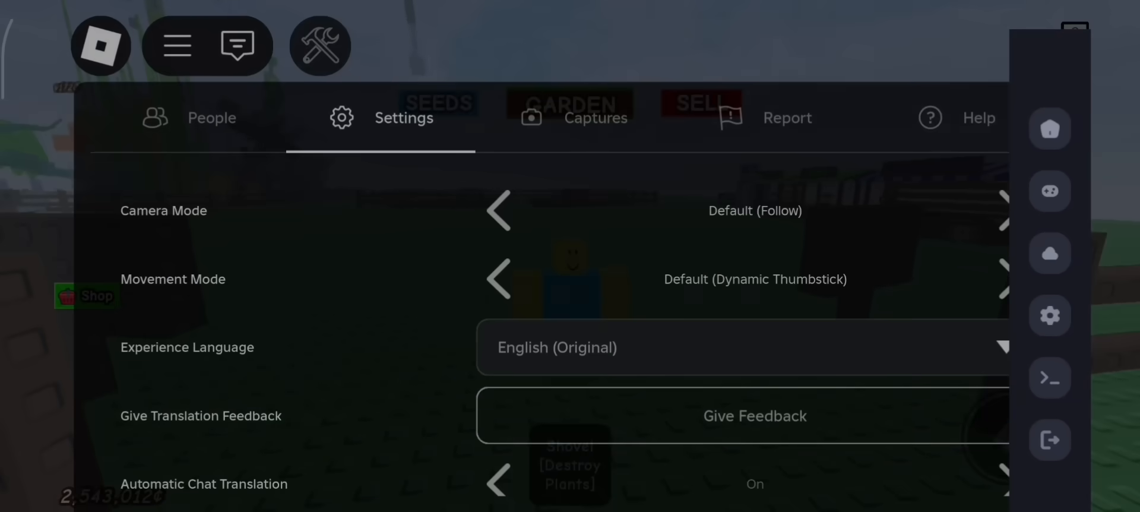
# Step: Close the settings menu and run the Spawner script from the executor's script collection
pyautogui.scroll(-3)
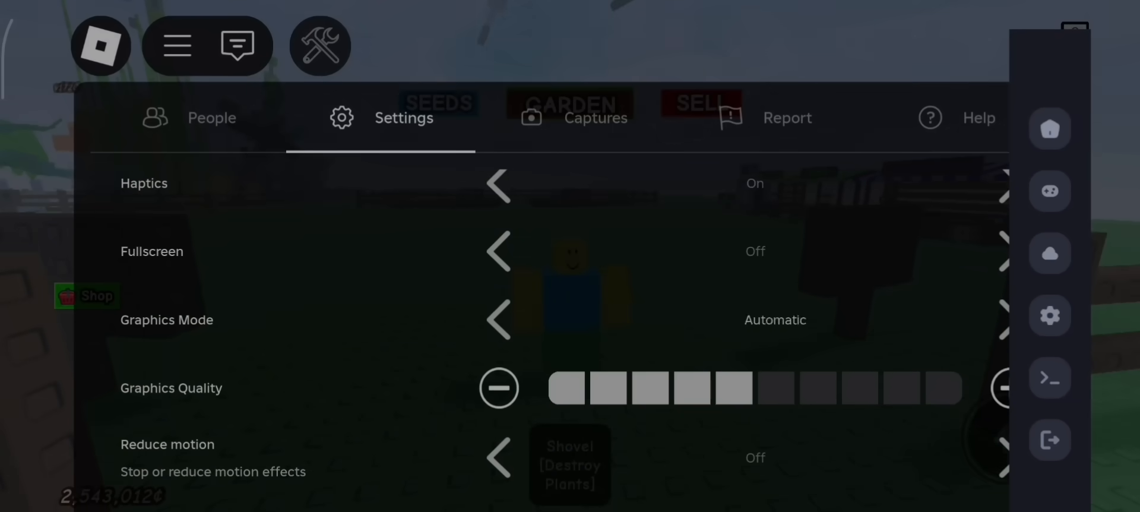
pyautogui.click(1048, 191)
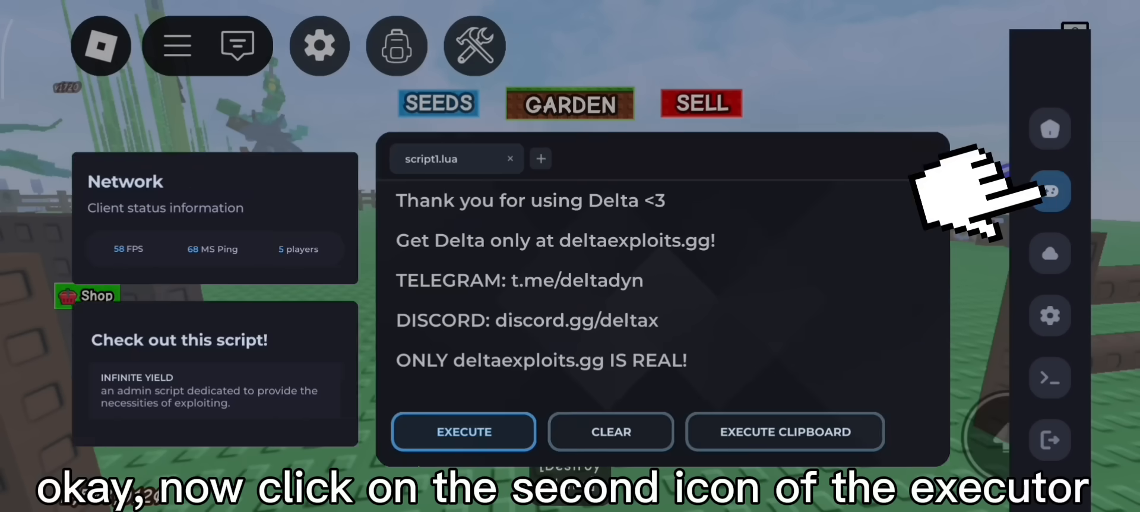
pyautogui.click(1050, 191)
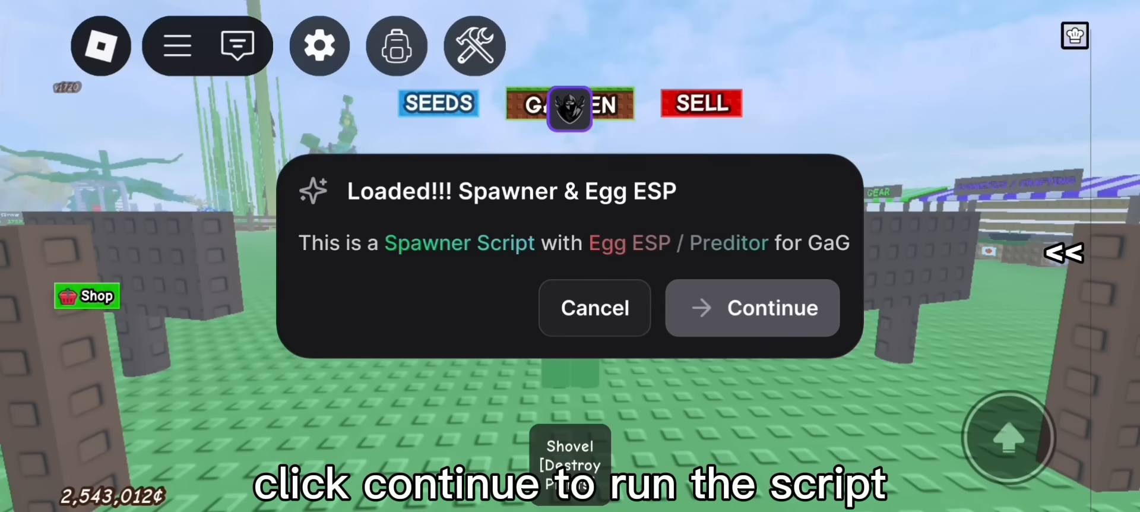
# Step: Continue into the Spawner Hub and browse its Seeds, Eggs and UI Color pages
pyautogui.click(752, 307)
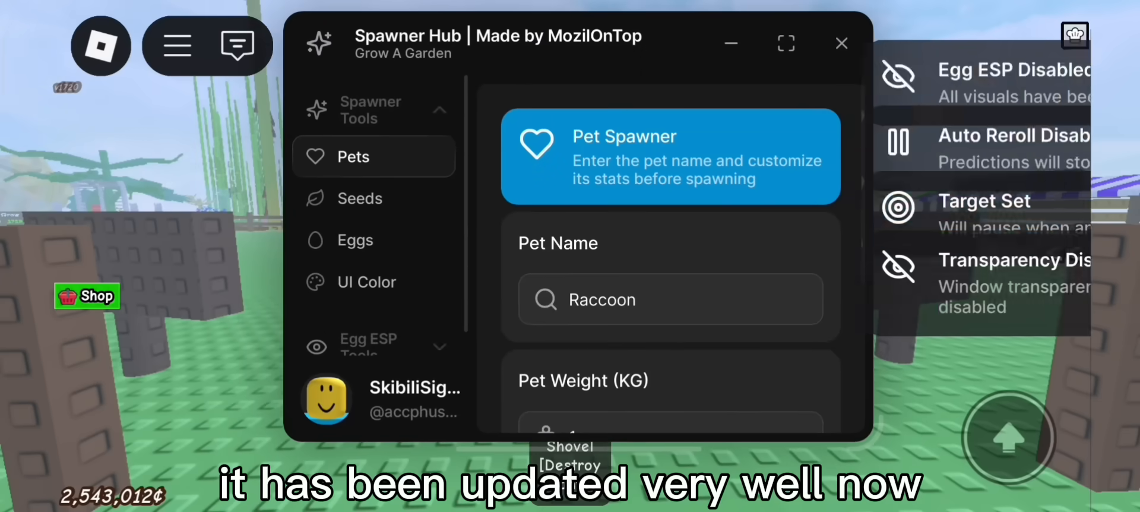
pyautogui.click(360, 198)
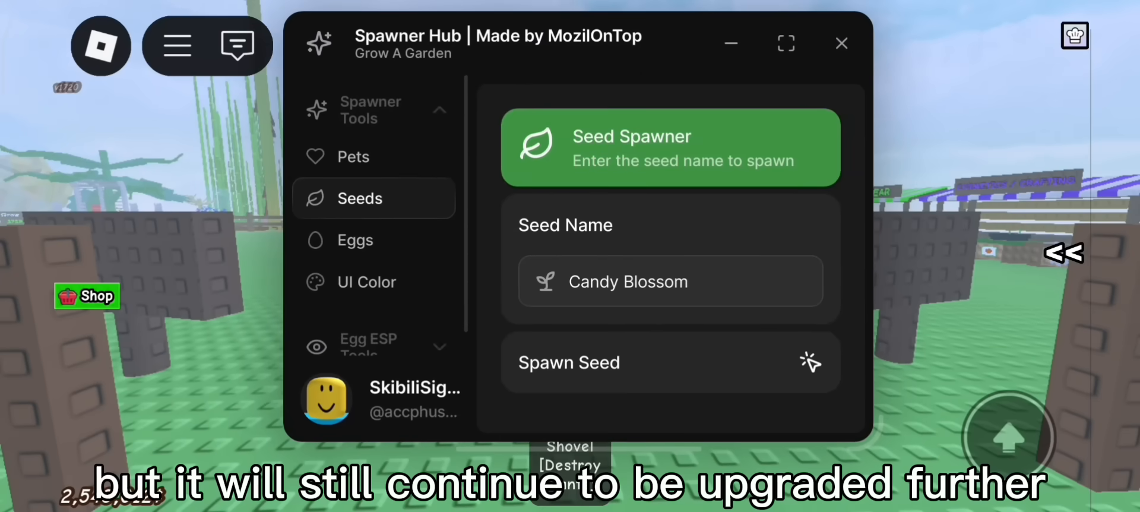
pyautogui.click(354, 240)
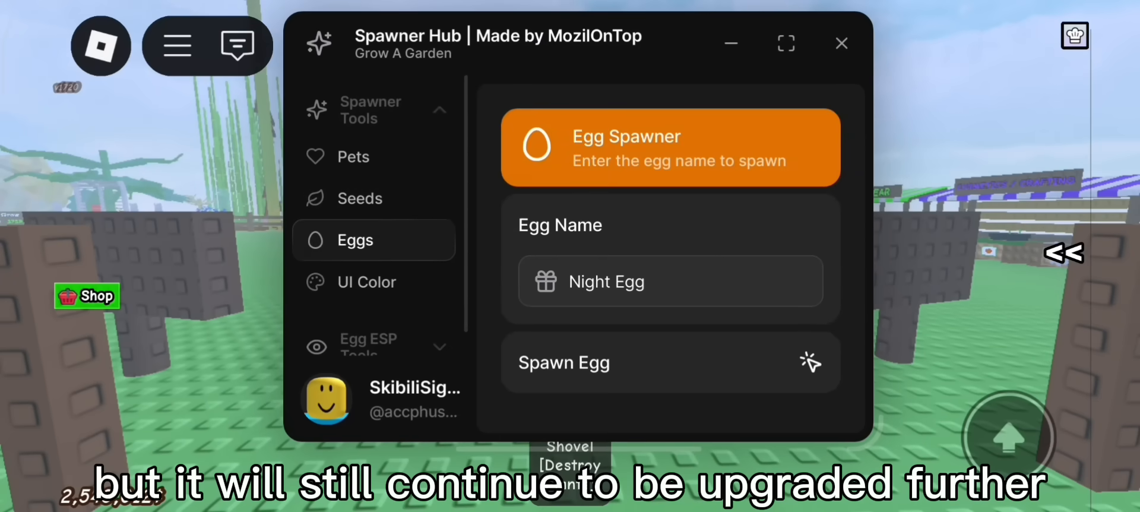
pyautogui.click(366, 282)
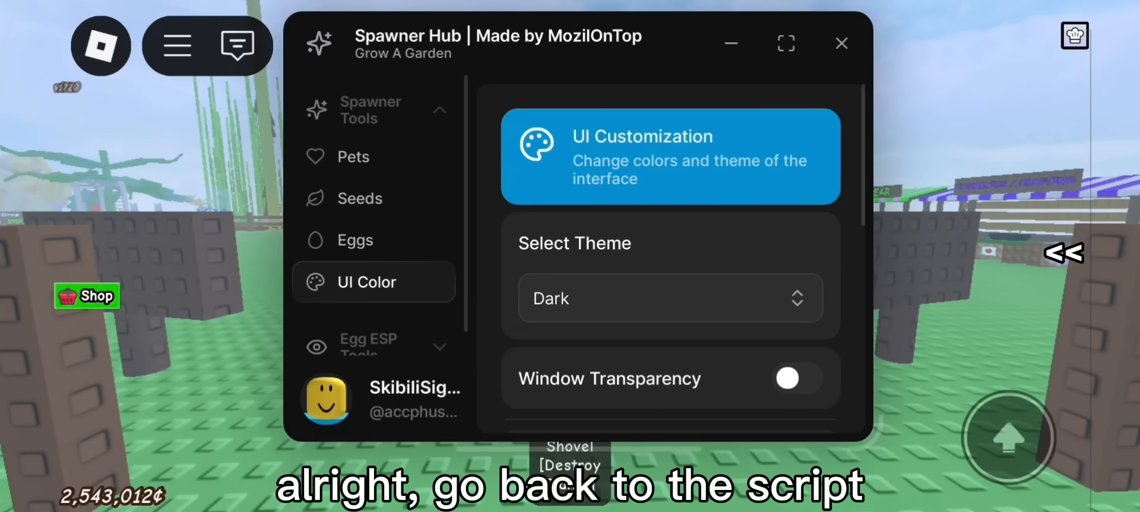
# Step: Spawn a Raccoon pet from the Pets page with weight 22.14 kg and age 64
pyautogui.click(353, 156)
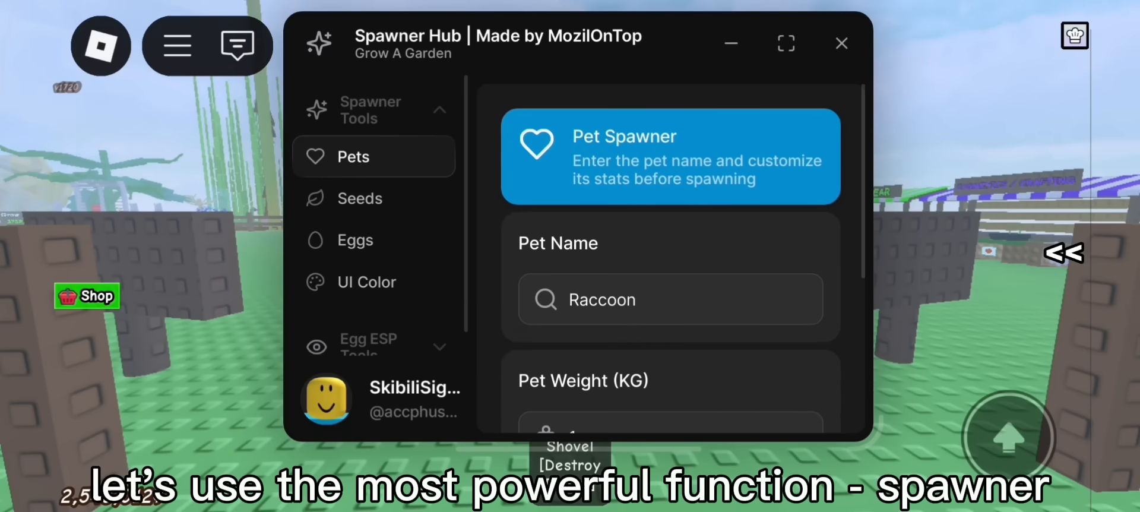
pyautogui.click(668, 299)
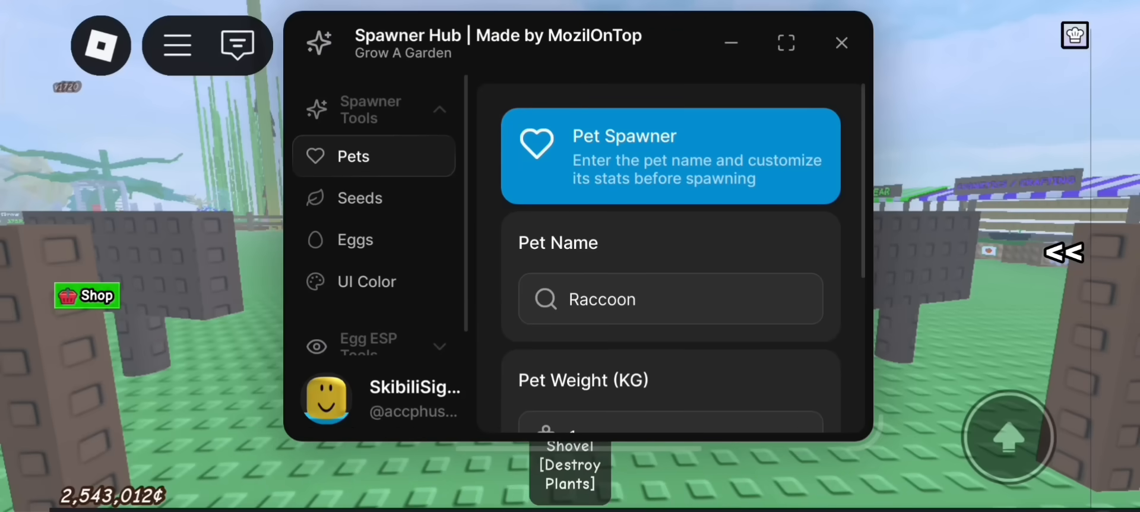
pyautogui.scroll(-3)
pyautogui.write('22.')
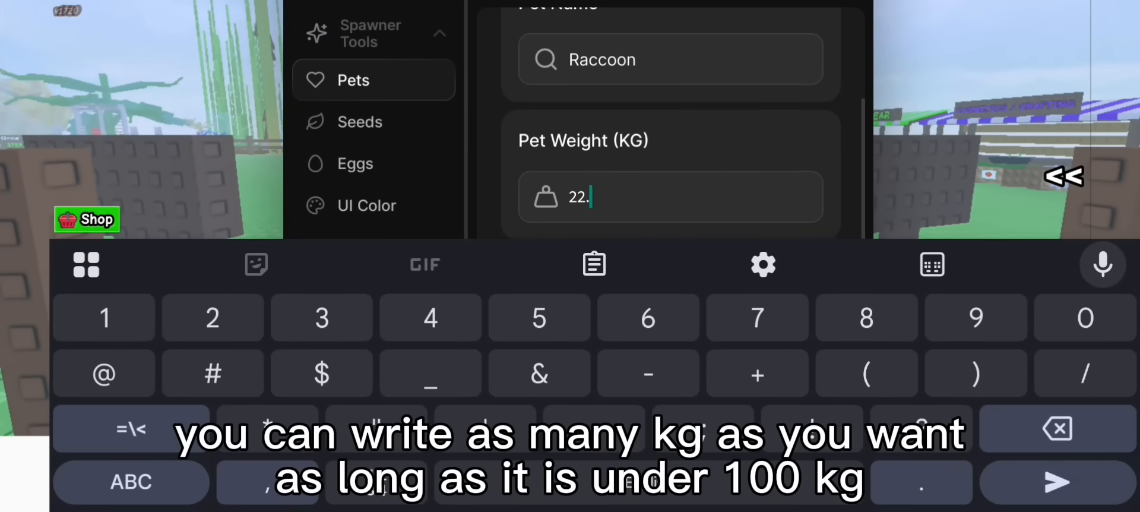
pyautogui.write('14')
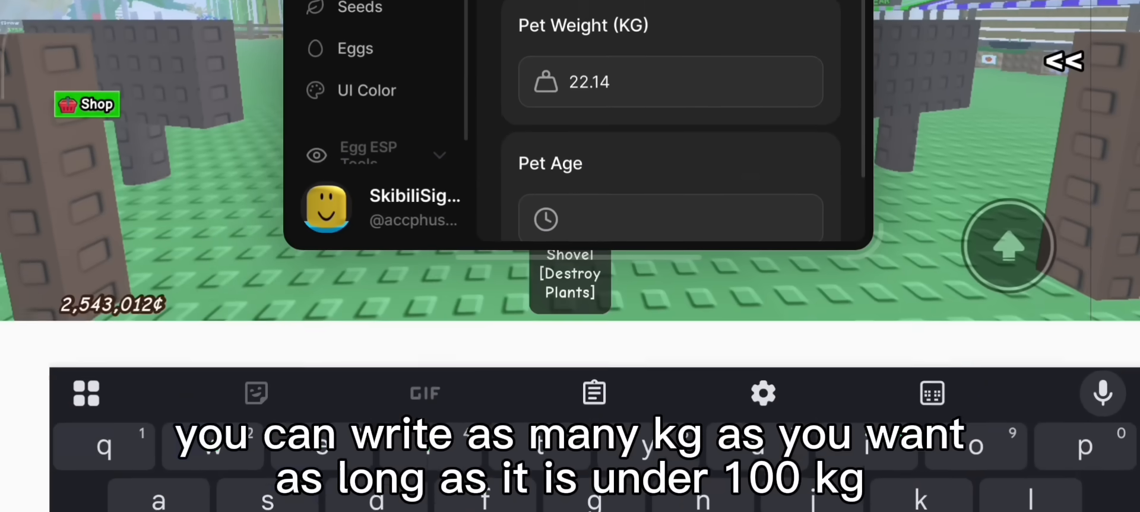
pyautogui.write('64')
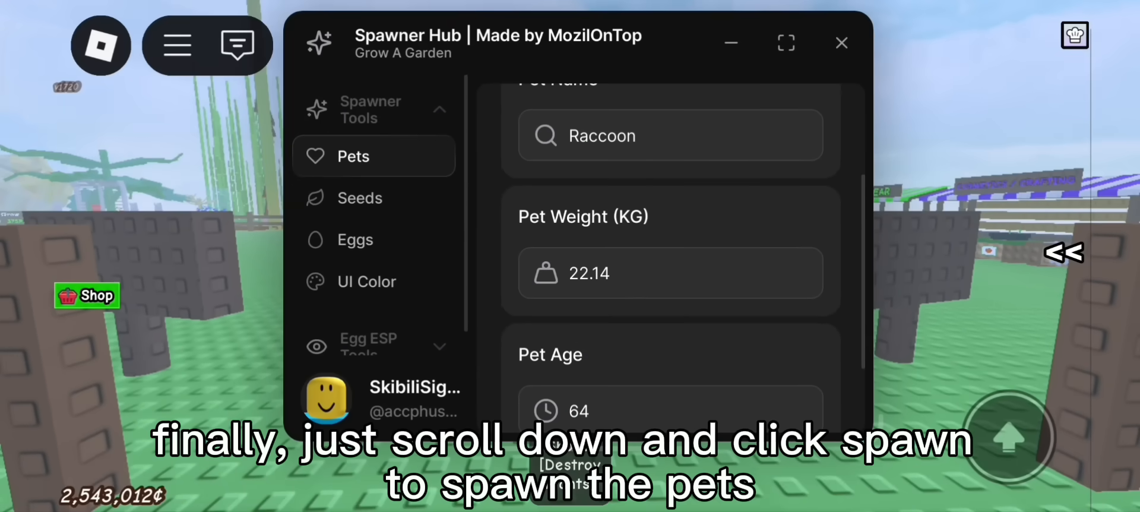
pyautogui.scroll(-3)
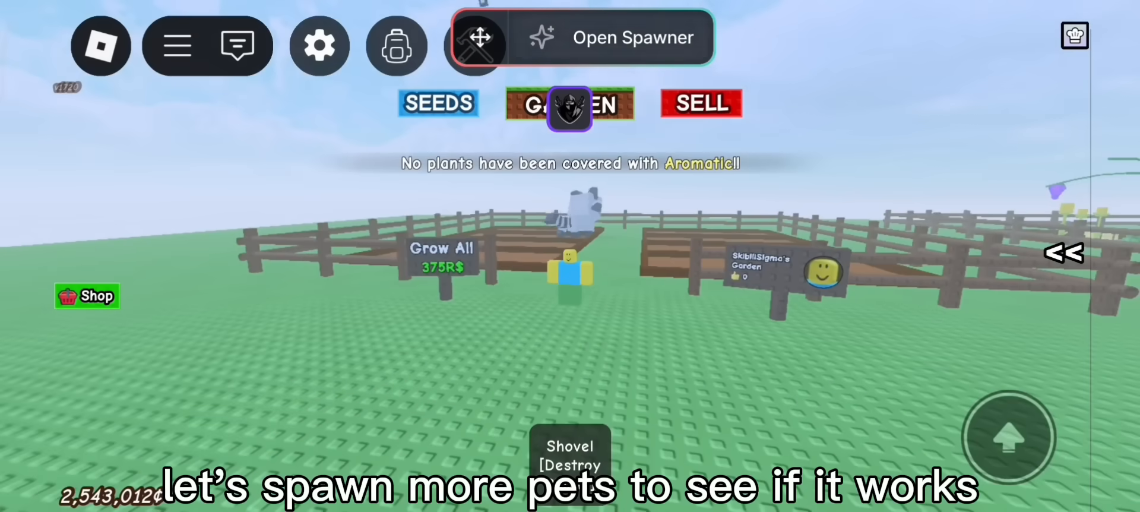
# Step: Reopen the spawner and spawn a Kitsune at 32.11 kg, age 12
pyautogui.click(612, 37)
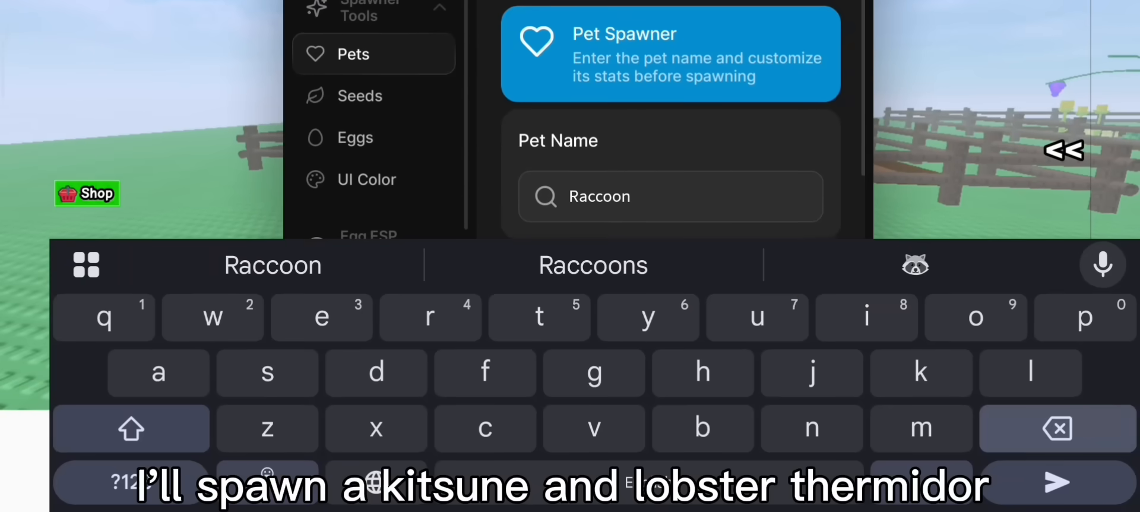
pyautogui.write('Kitsune')
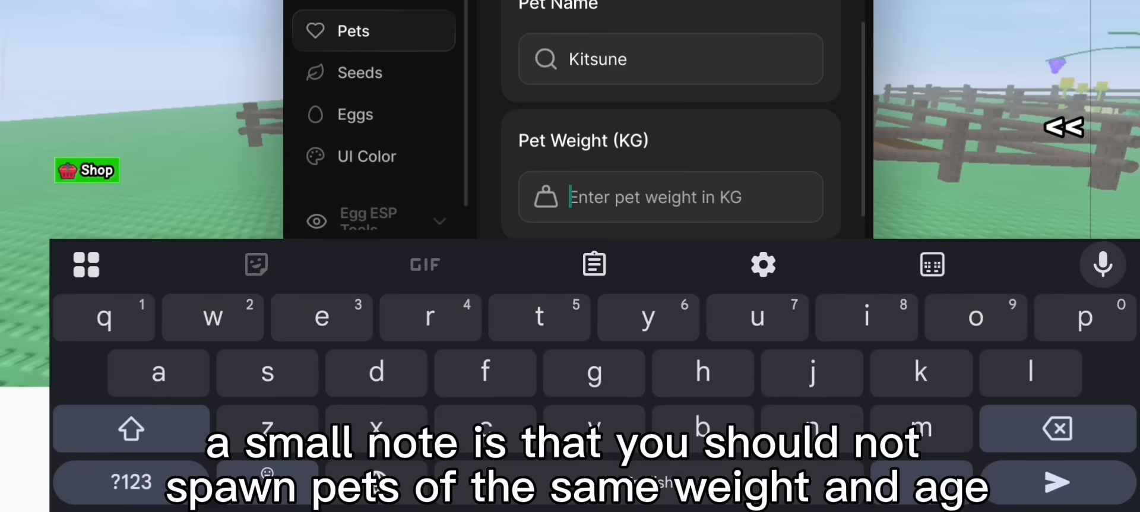
pyautogui.write('32.11')
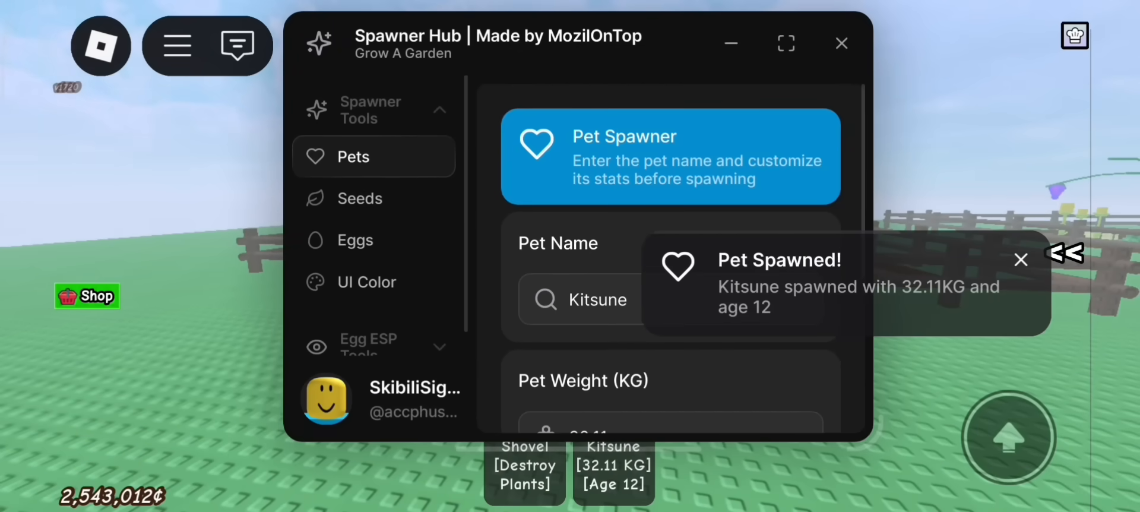
# Step: Spawn a Lobster Thermidor at 11.13 kg, age 32, then hide the spawner window
pyautogui.write('Lobst')
pyautogui.write('11.13')
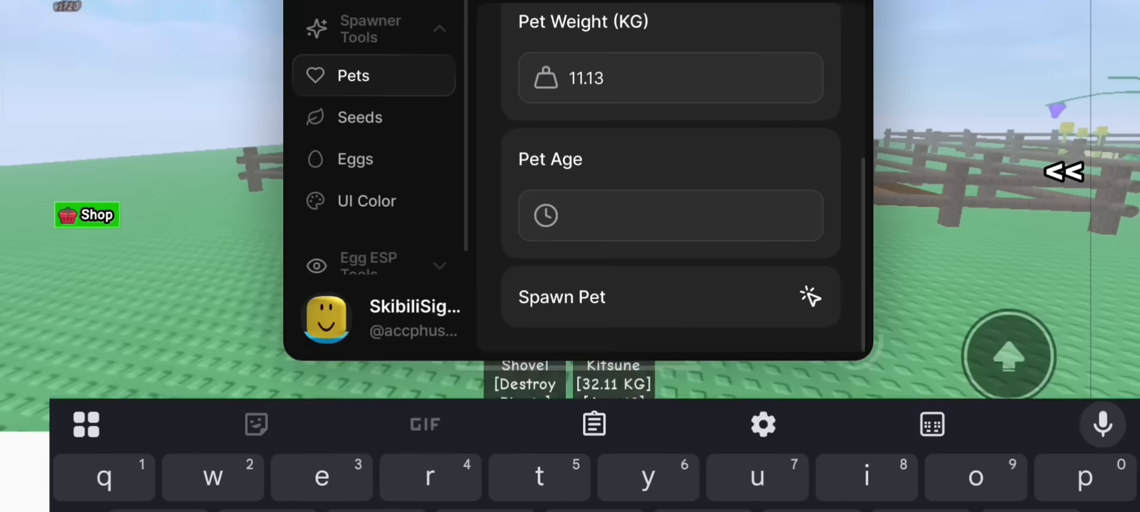
pyautogui.click(669, 297)
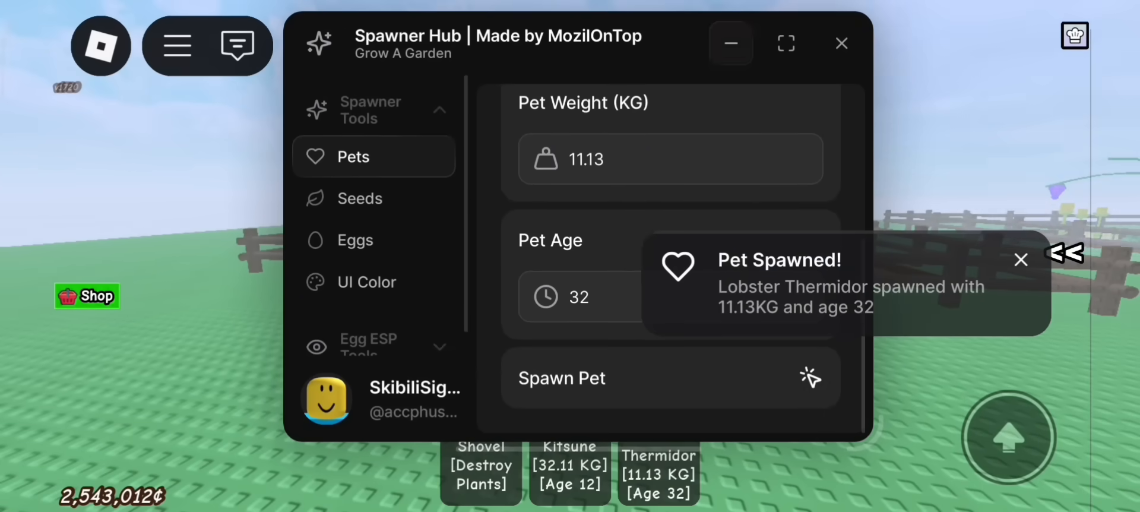
pyautogui.click(841, 42)
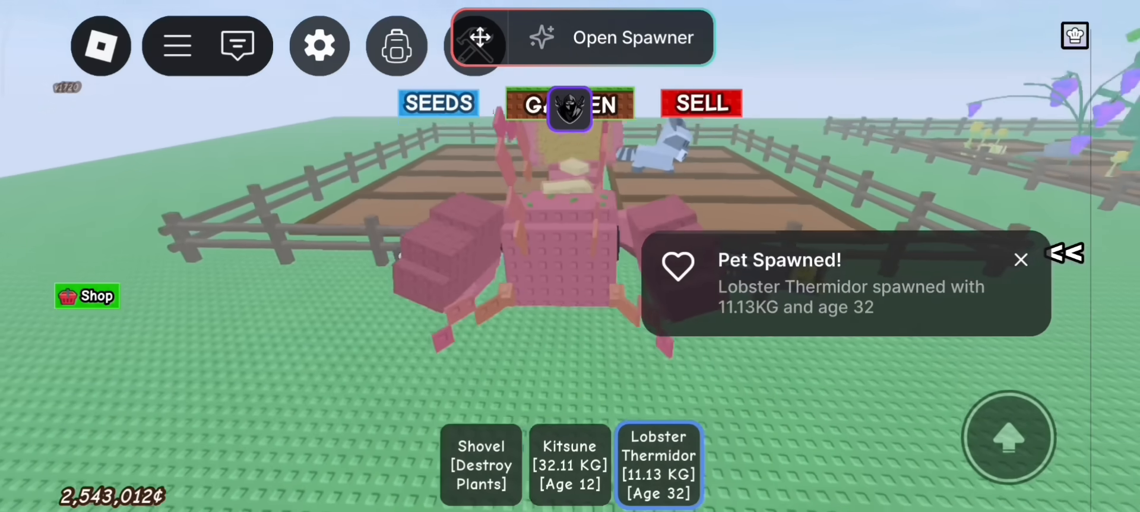